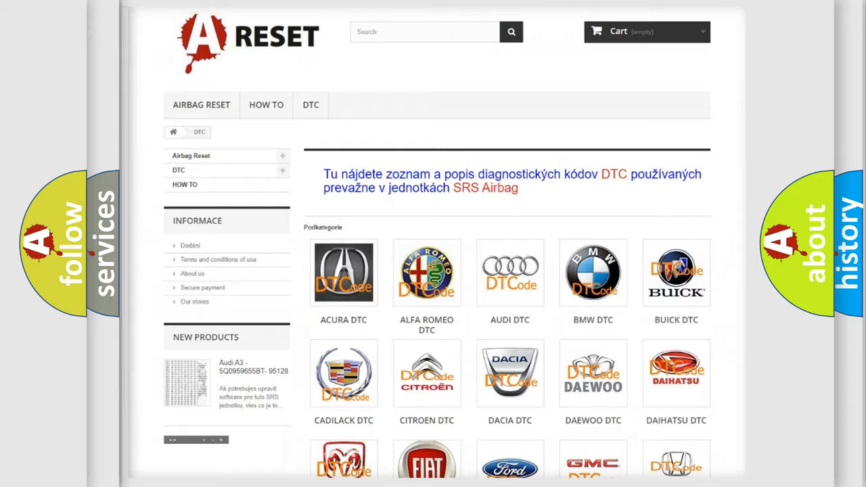
Step: Open the Jeep DTC tile and review its airbag trouble-code list from 14 through B1 codes
scroll("down", 3)
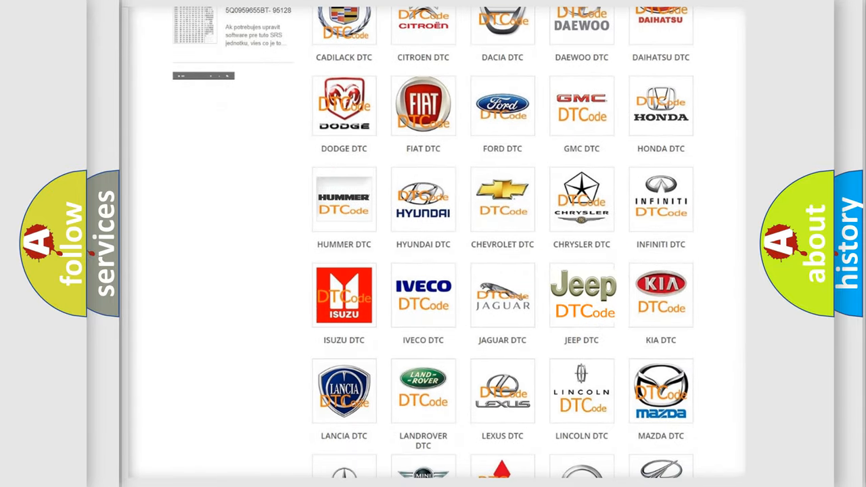
left_click(581, 294)
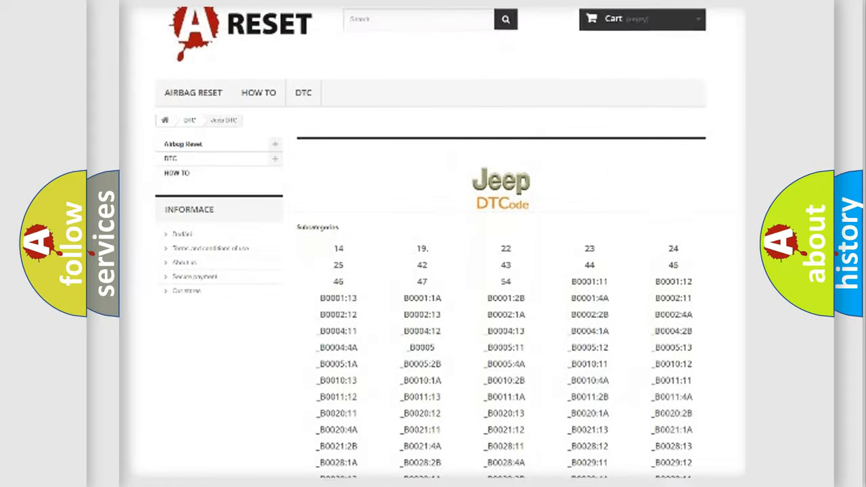
scroll("down", 3)
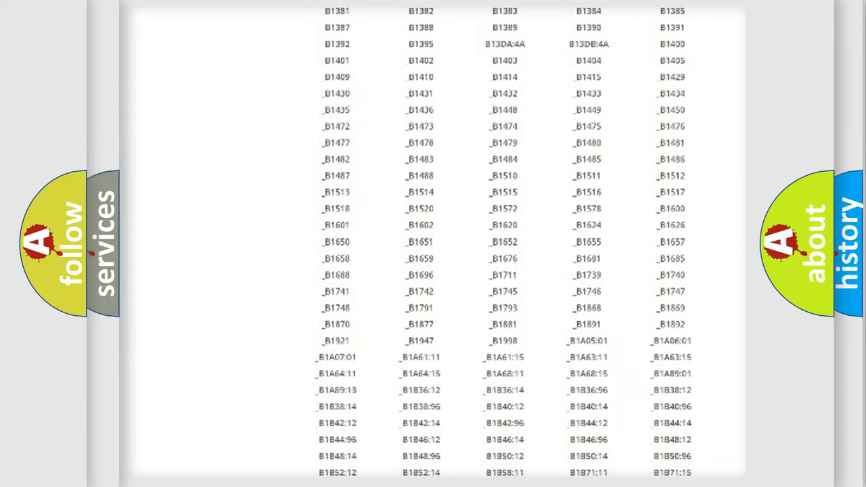
scroll("up", 3)
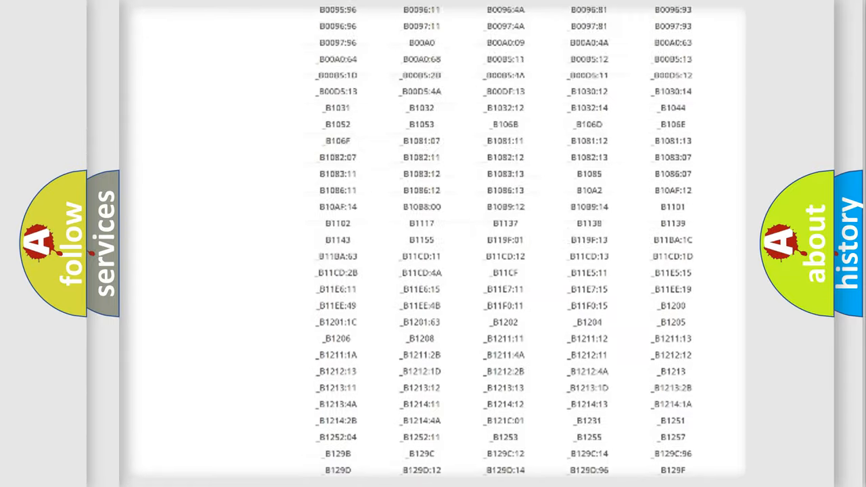
scroll("up", 3)
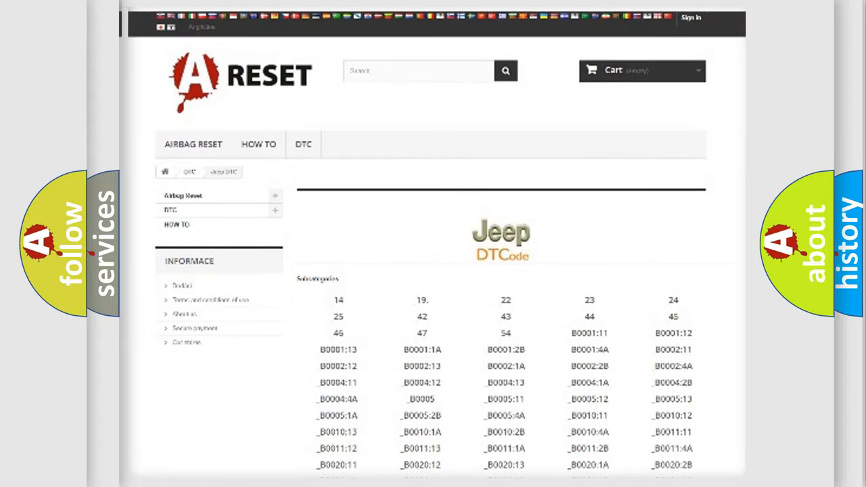